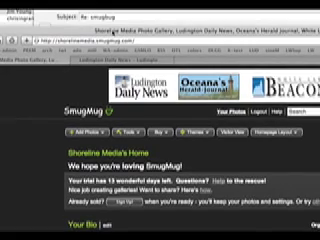
scroll(down, 3)
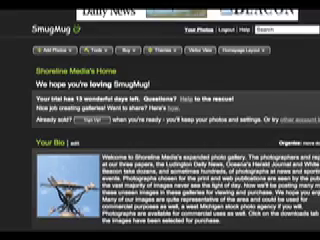